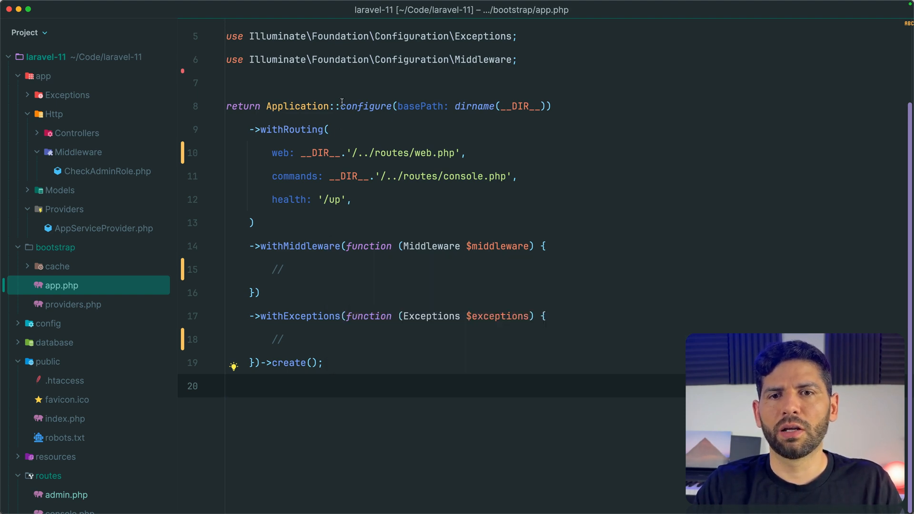
# - Open routes/admin.php, which defines the dashboard route returning 'Admin Dashboard in Laravel 11'
pyautogui.click(346, 83)
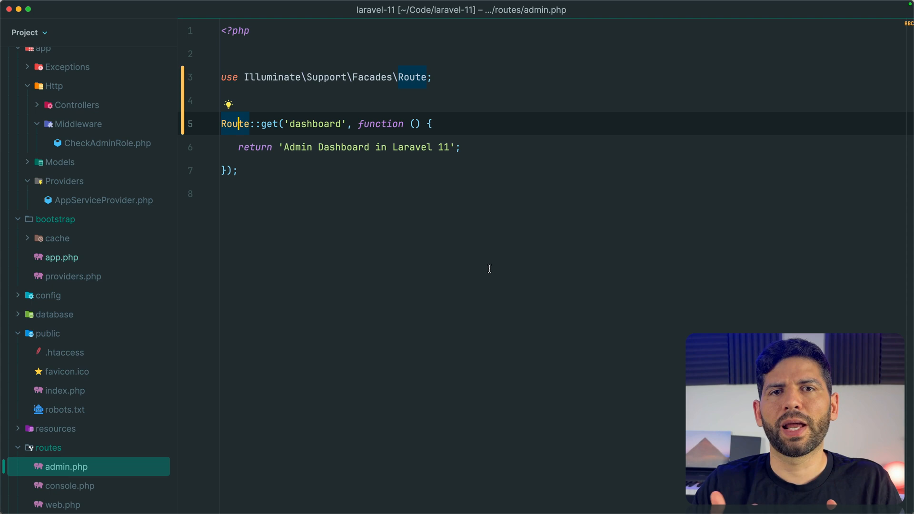
pyautogui.moveTo(286, 143)
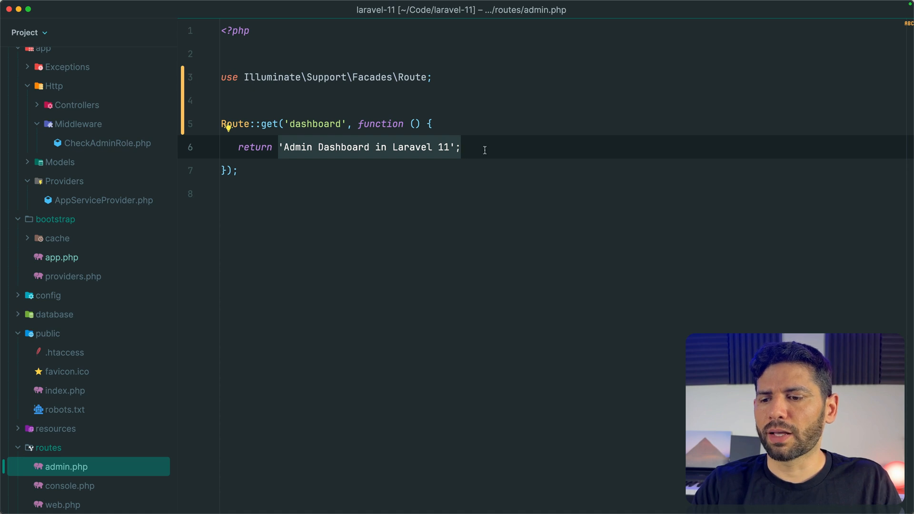
# - Open bootstrap/app.php and scroll through its configuration
pyautogui.click(61, 257)
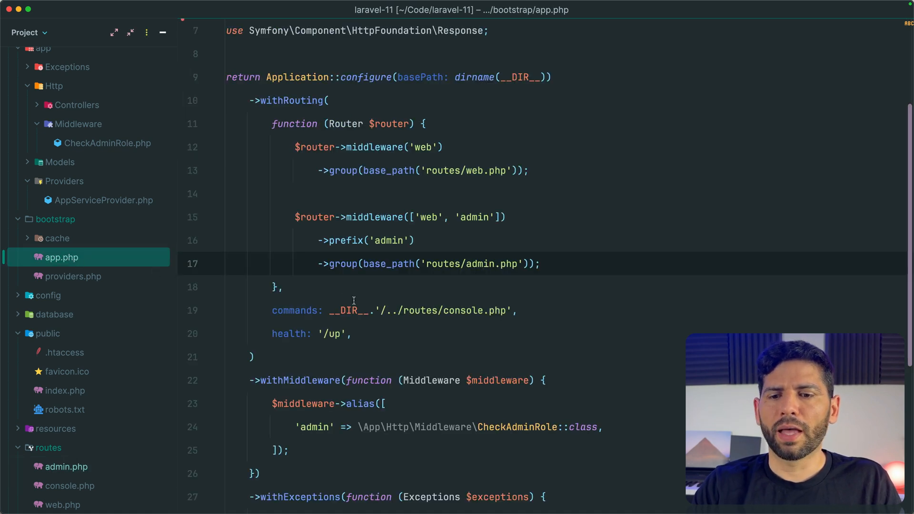
pyautogui.scroll(-3)
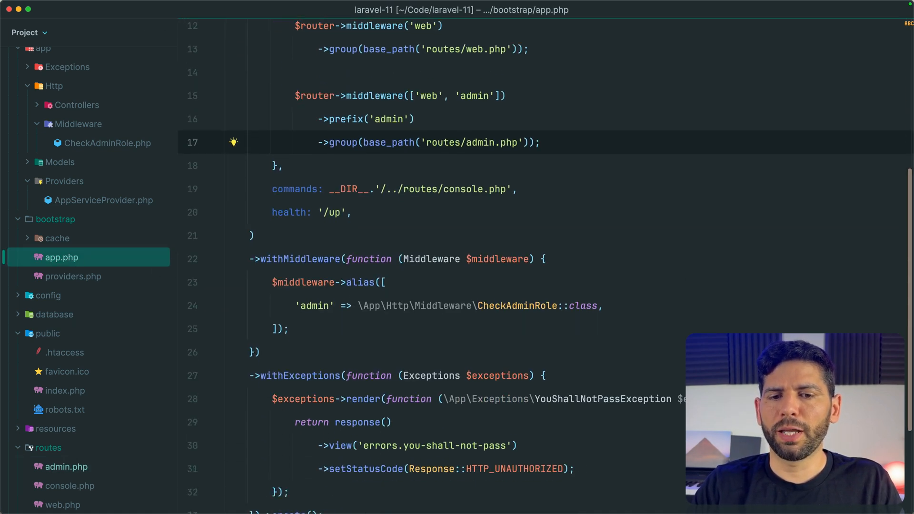
pyautogui.scroll(-3)
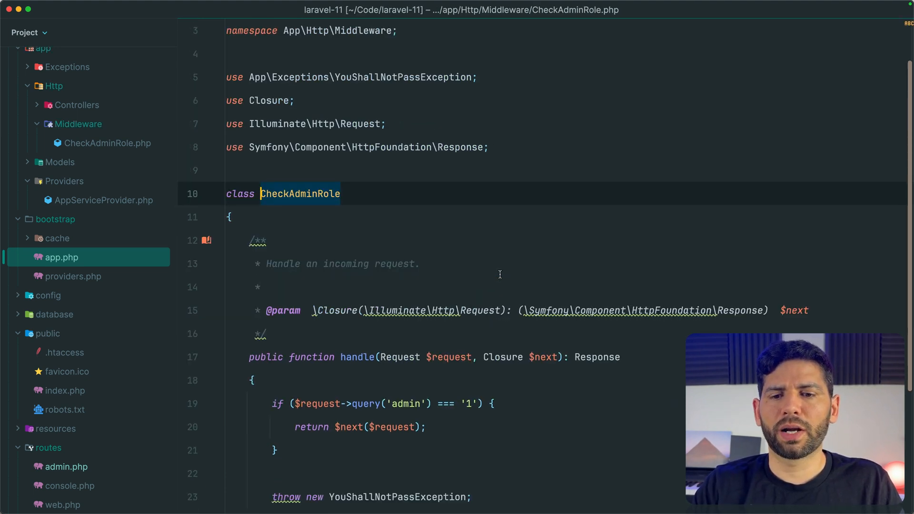
# - In CheckAdminRole.php, edit the if condition to request->user()->isAdmin() and select the admin parameter
pyautogui.click(107, 143)
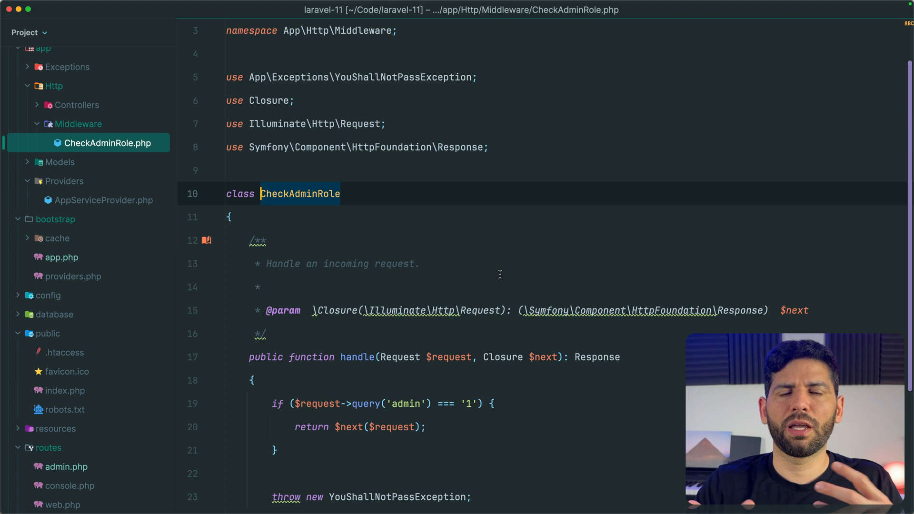
pyautogui.scroll(-3)
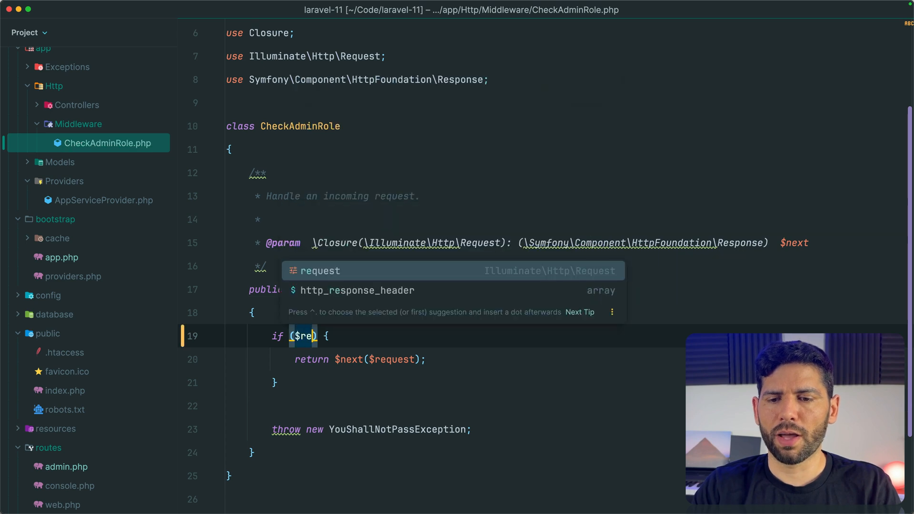
pyautogui.write('request->user()->')
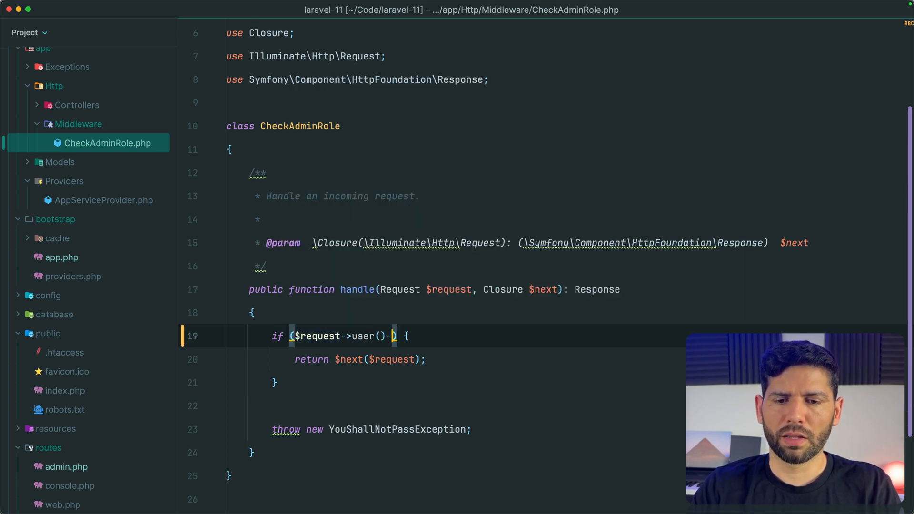
pyautogui.write('isAdmin()')
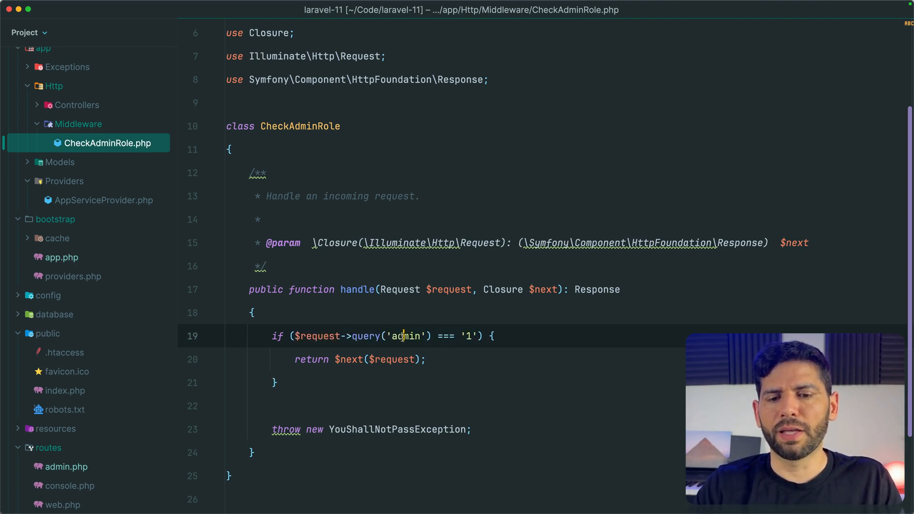
pyautogui.doubleClick(405, 336)
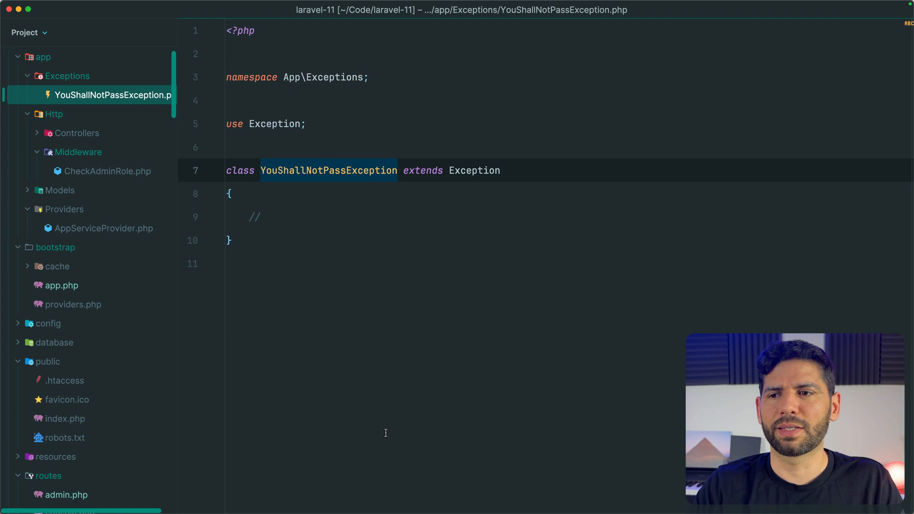
# - Return to bootstrap/app.php showing the routing, middleware alias and exception rendering blocks
pyautogui.click(62, 285)
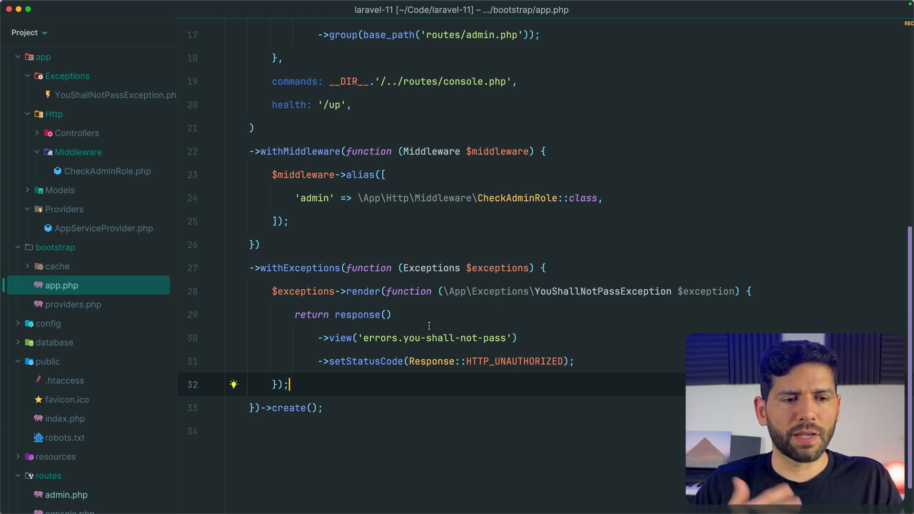
pyautogui.moveTo(341, 337)
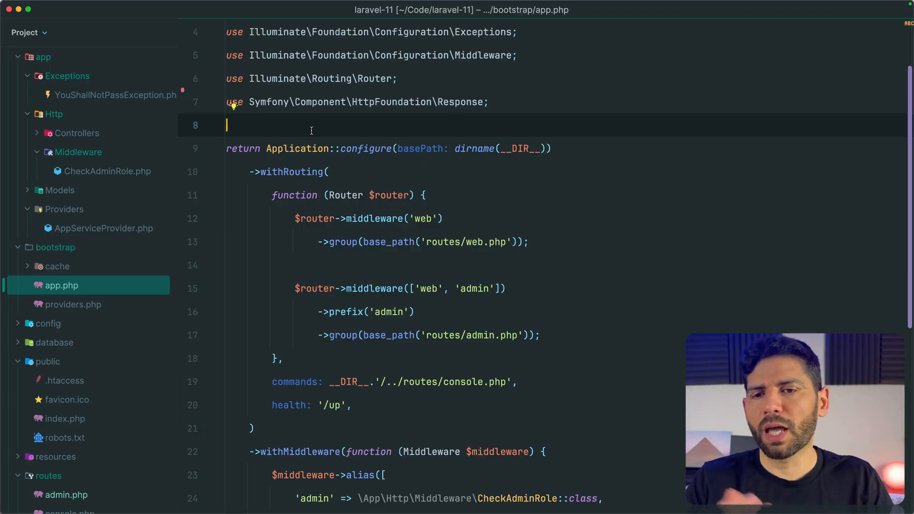
# - Import Illuminate\Routing\Router in bootstrap/routes.php and use include 'routes.php' in app.php's withRouting
pyautogui.scroll(-3)
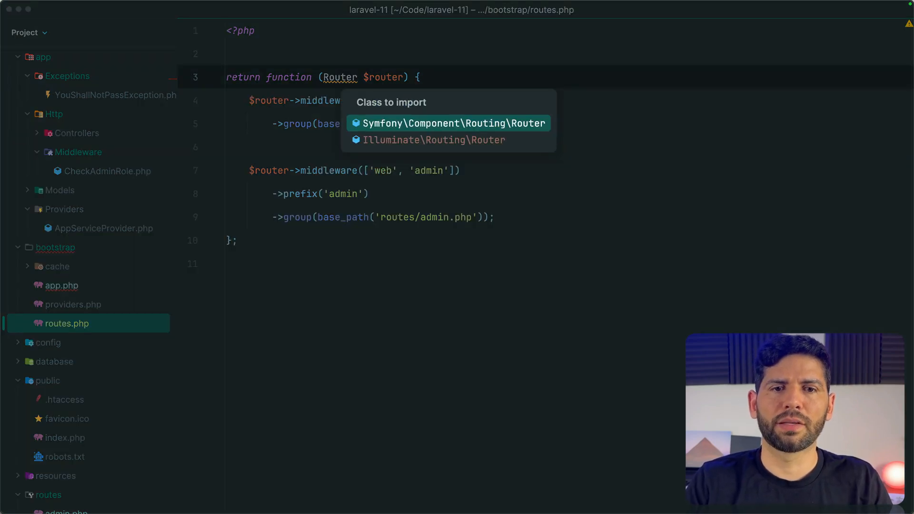
pyautogui.click(433, 140)
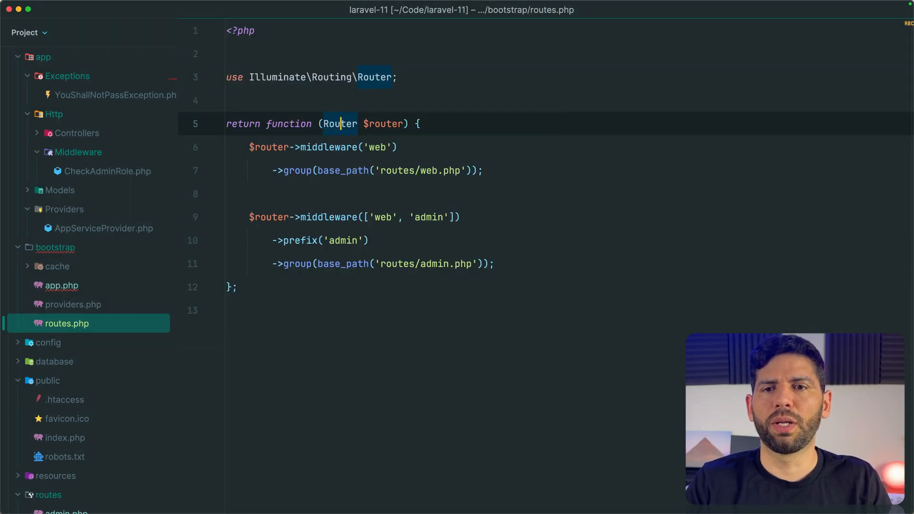
pyautogui.click(62, 285)
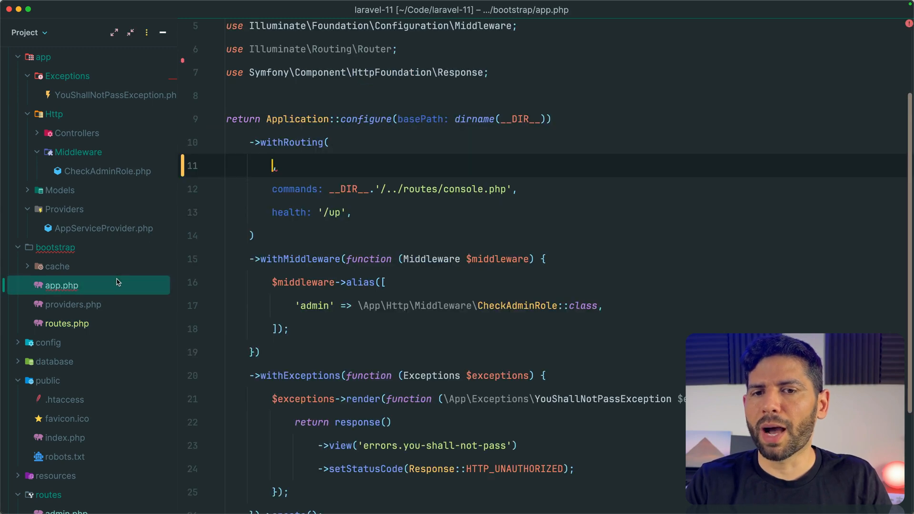
pyautogui.moveTo(165, 267)
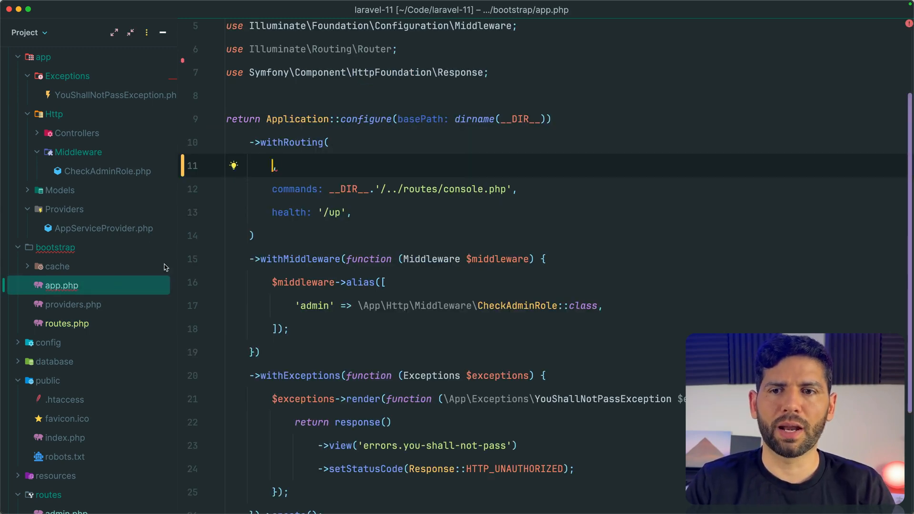
pyautogui.write("include: '',")
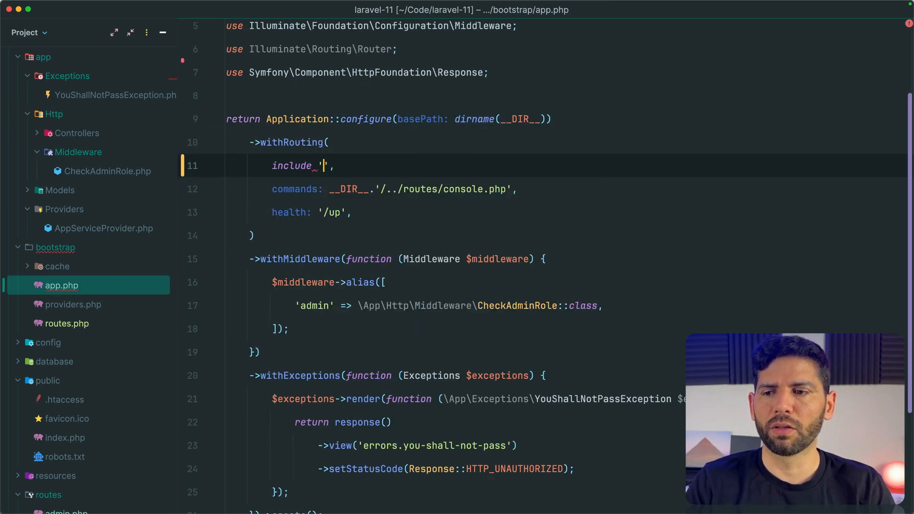
pyautogui.write('routes.php')
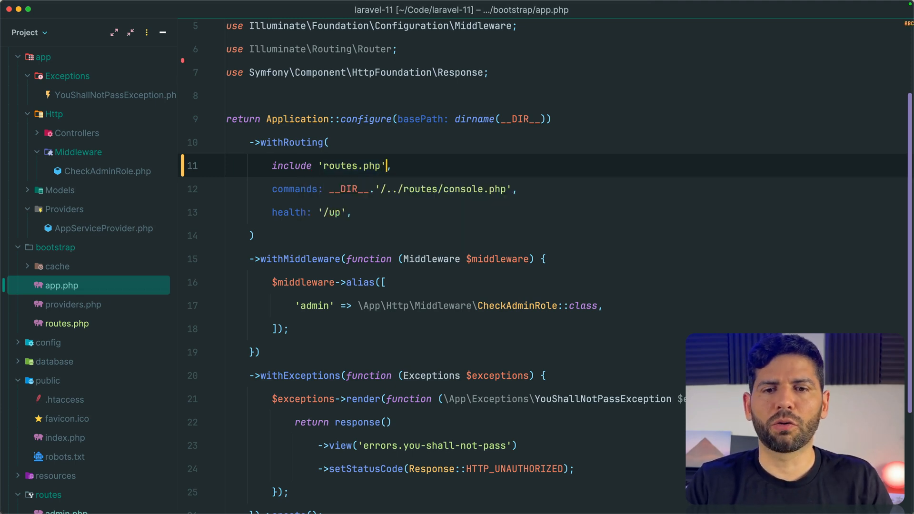
pyautogui.click(67, 324)
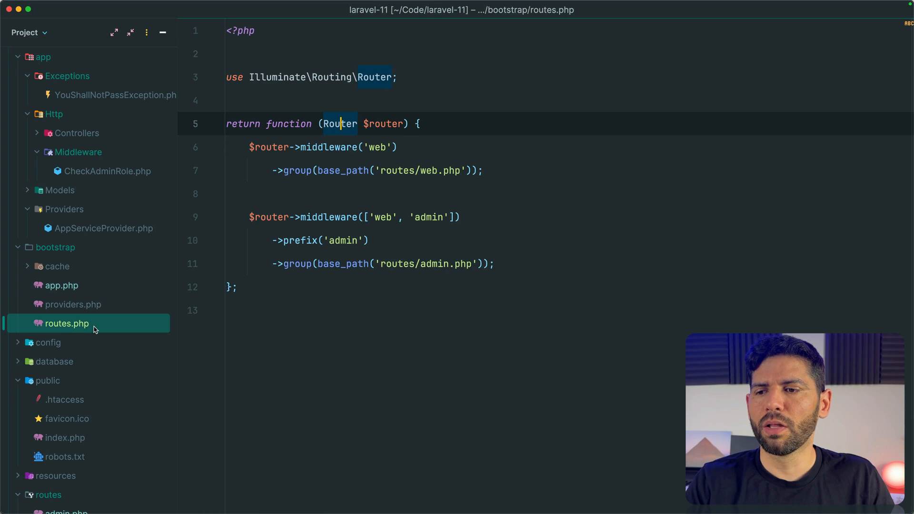
pyautogui.click(62, 285)
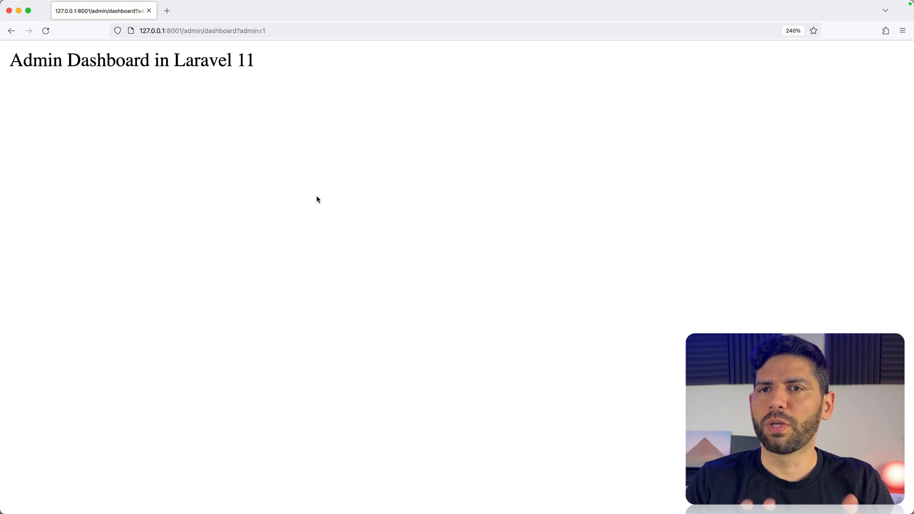
# - Load 127.0.0.1:8001/admin/dashboard in Firefox without the admin parameter
pyautogui.click(203, 30)
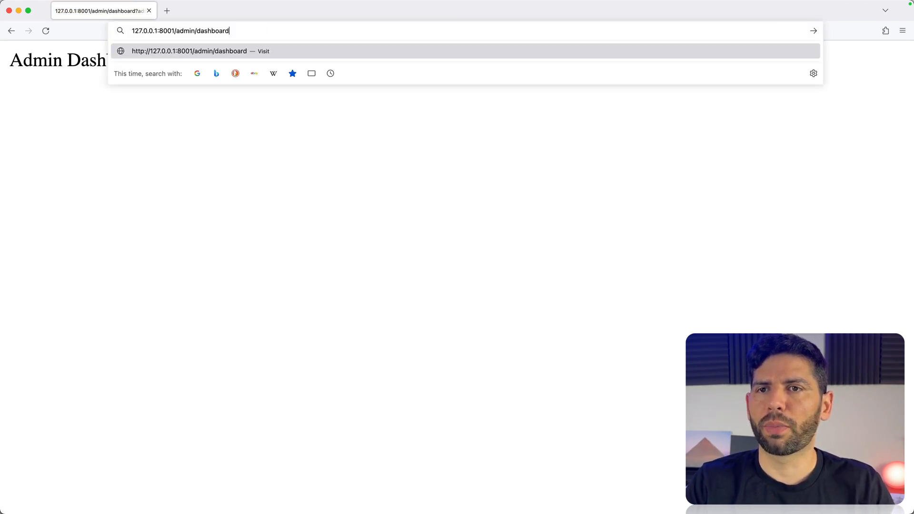
pyautogui.press('Enter')
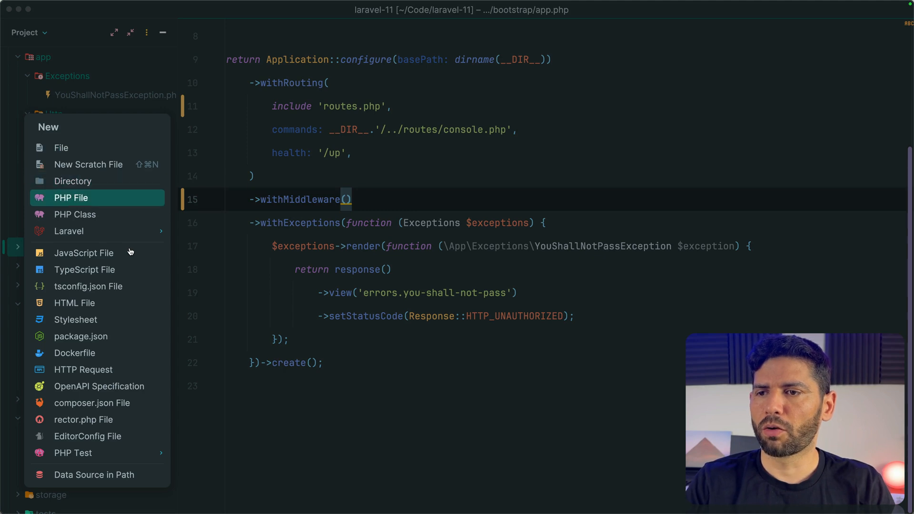
# - Create bootstrap/middleware.php, add it to Git, import Middleware, and include it in withMiddleware()
pyautogui.click(71, 198)
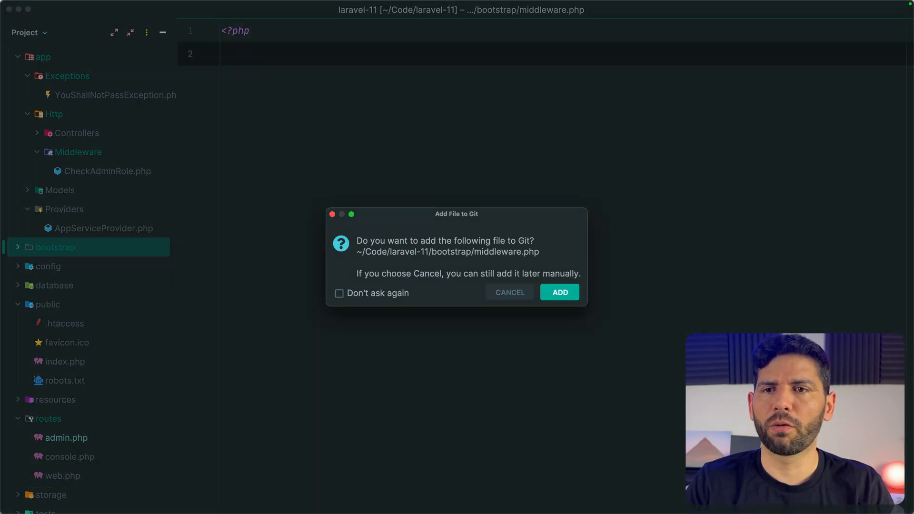
pyautogui.click(559, 292)
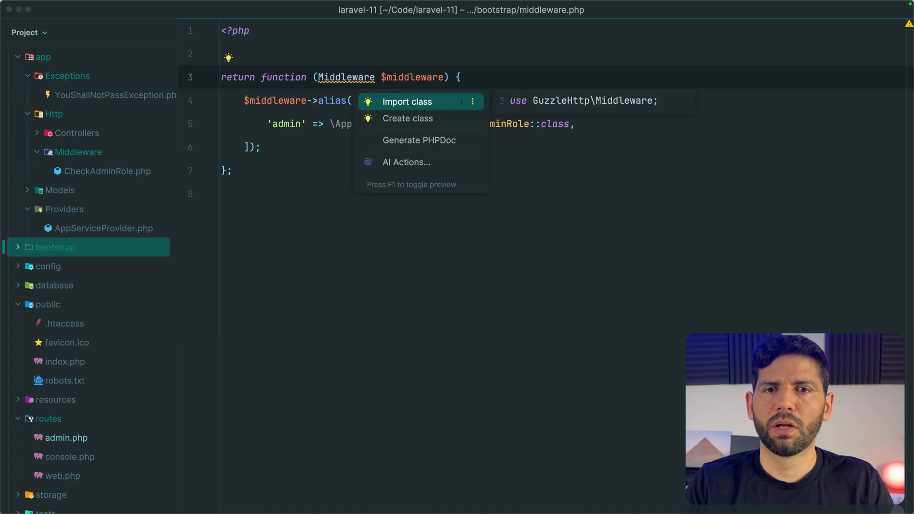
pyautogui.click(408, 101)
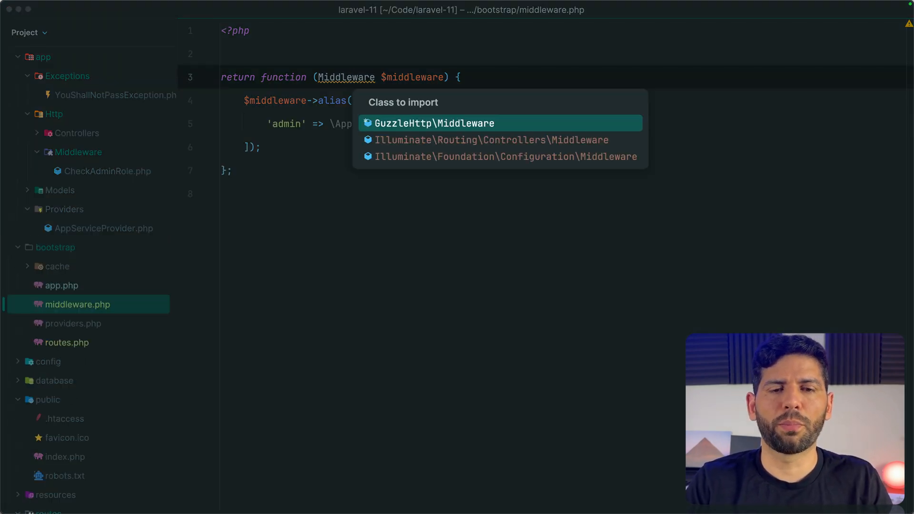
pyautogui.press('Down')
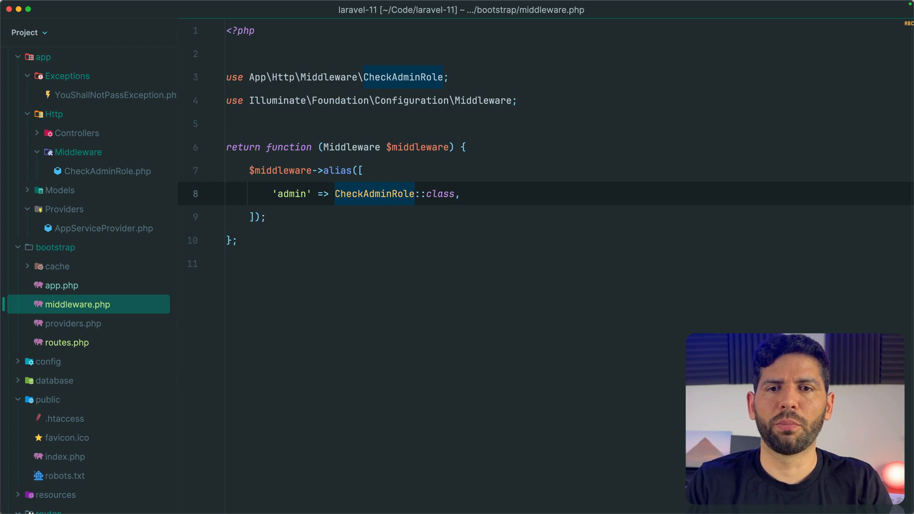
pyautogui.click(62, 286)
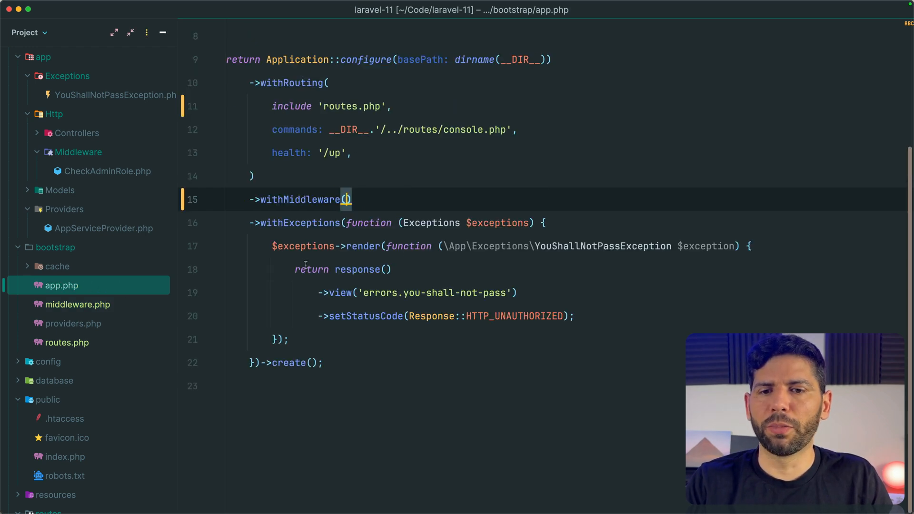
pyautogui.write("include 'middleware.php")
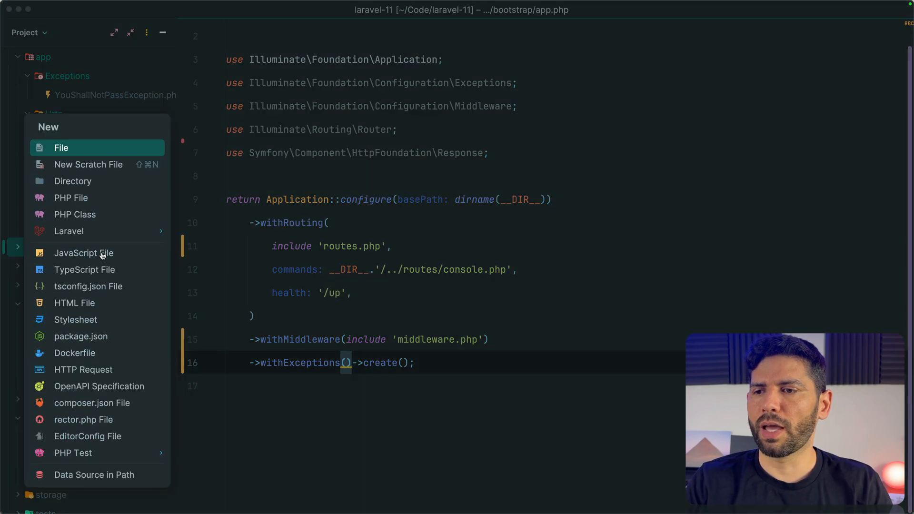
# - Create bootstrap/exceptions.php, import Exceptions and Symfony Response, and simplify YouShallNotPassException's FQN
pyautogui.click(60, 147)
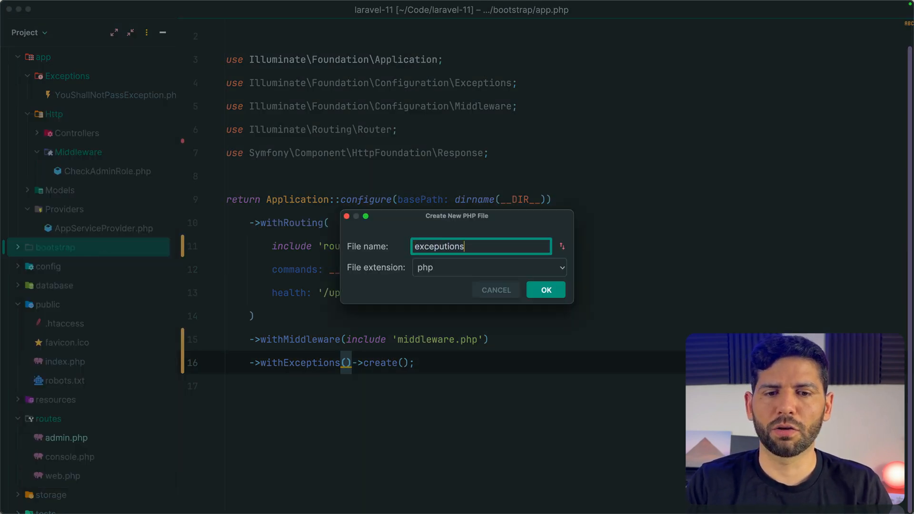
pyautogui.click(545, 290)
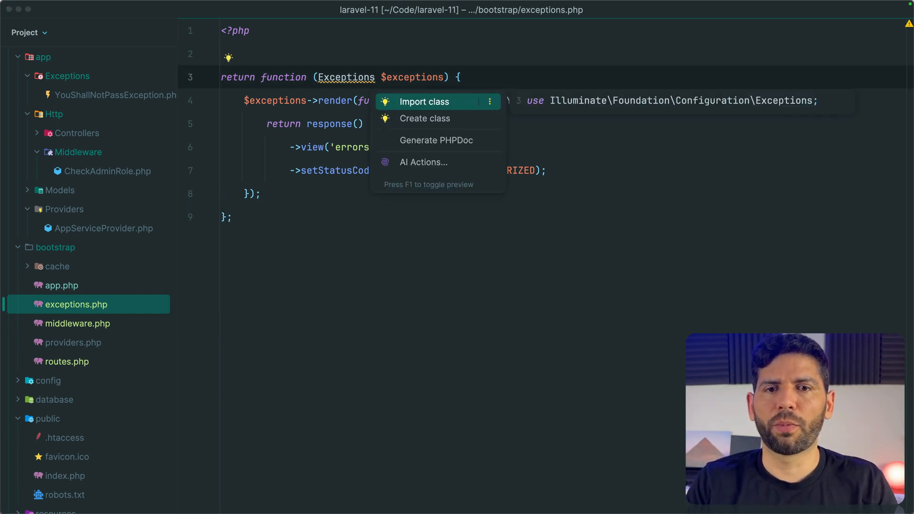
pyautogui.click(425, 101)
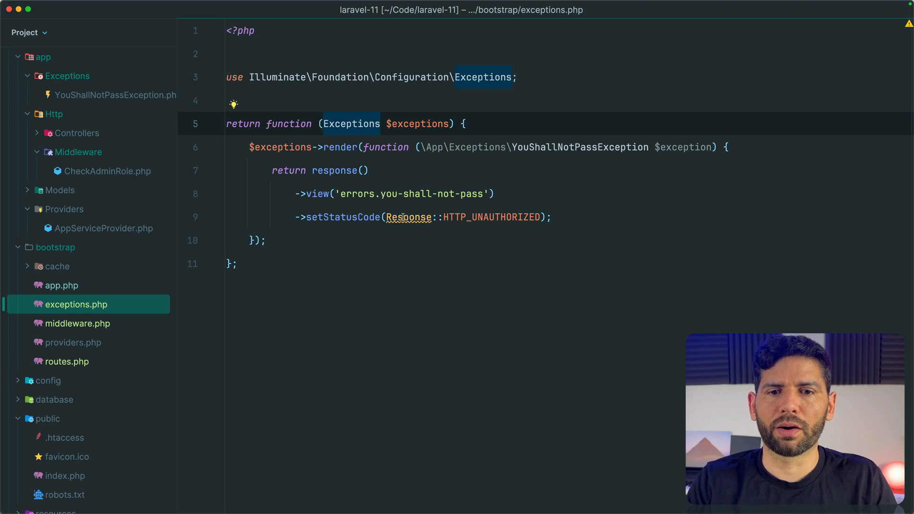
pyautogui.click(408, 218)
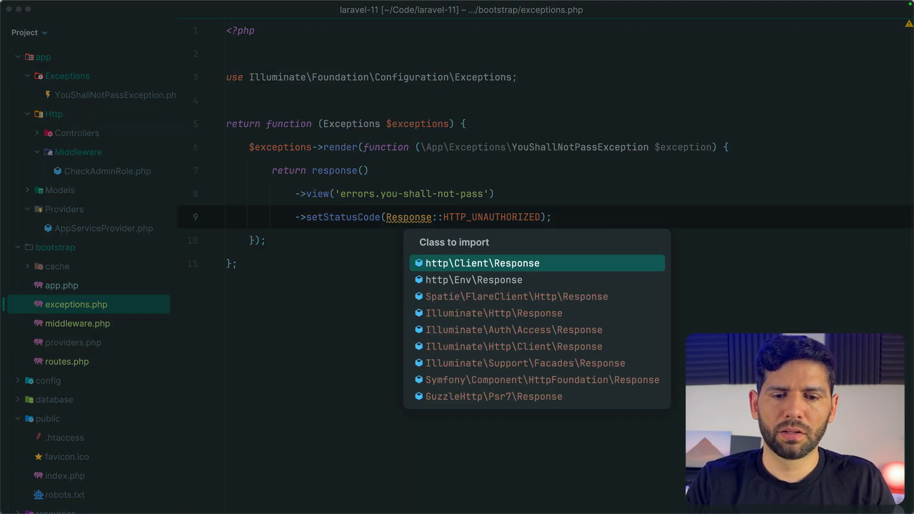
pyautogui.click(525, 379)
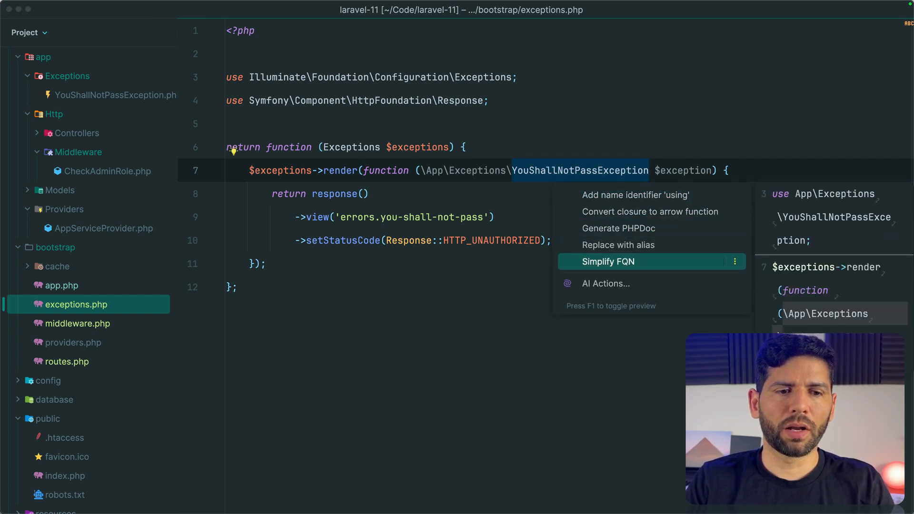
pyautogui.click(608, 261)
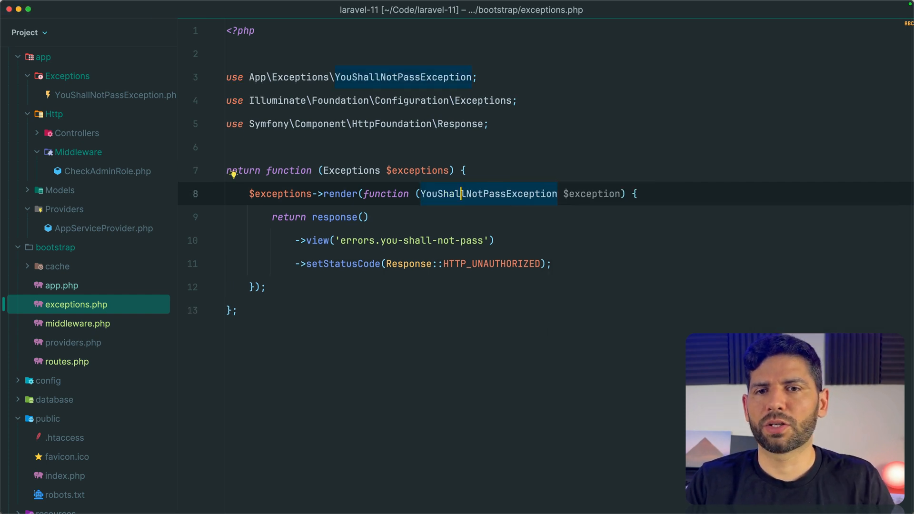
pyautogui.click(62, 286)
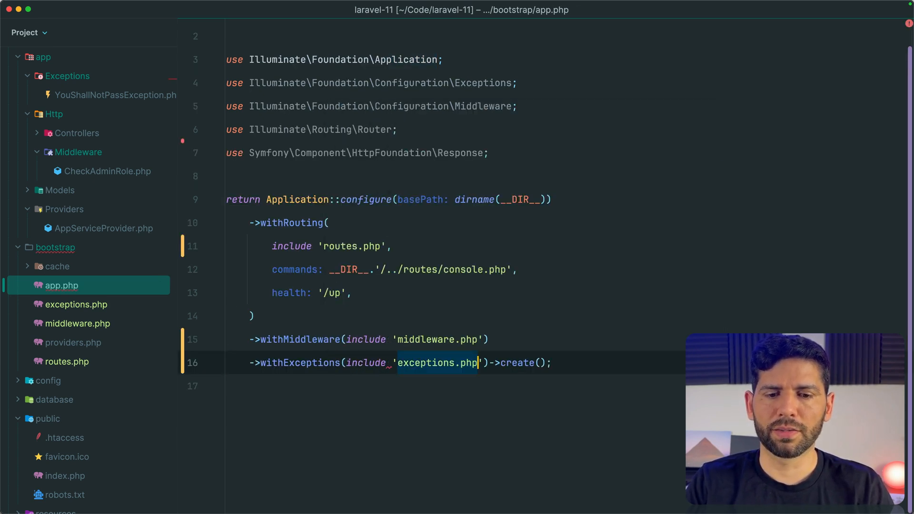
# - Optimize app.php imports down to Application and put ->create() on its own line
pyautogui.press('enter')
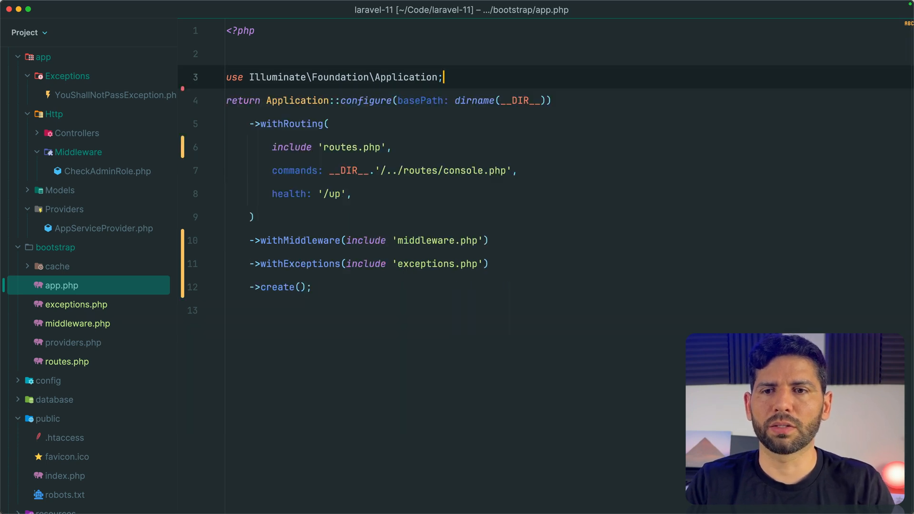
pyautogui.press('enter')
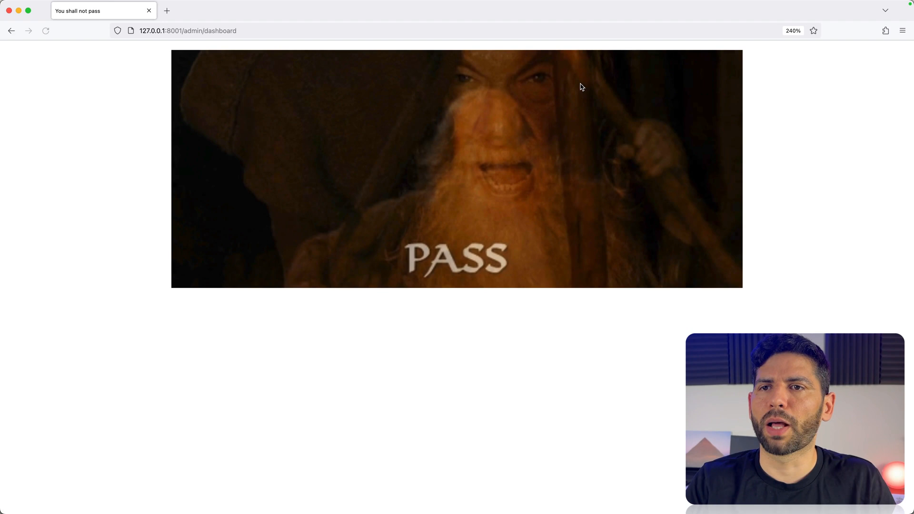
# - Reload 127.0.0.1:8001/admin/dashboard?admin=1 from the address bar history
pyautogui.click(188, 30)
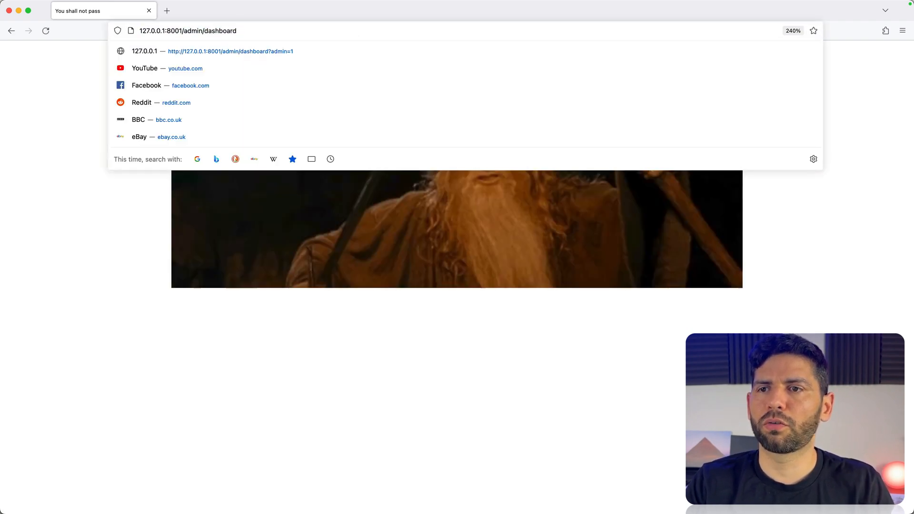
pyautogui.click(230, 51)
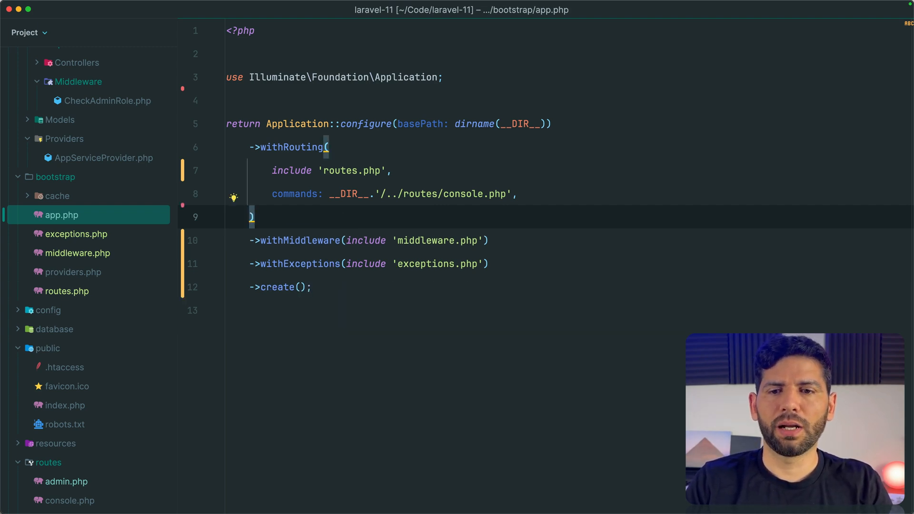
pyautogui.moveTo(351, 170)
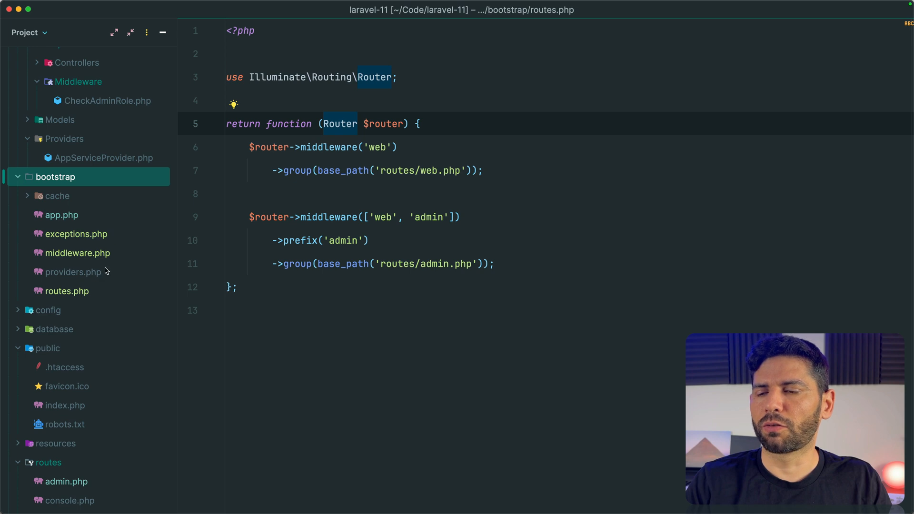
# - Return to app.php after removing the health '/up' line from withRouting
pyautogui.click(62, 215)
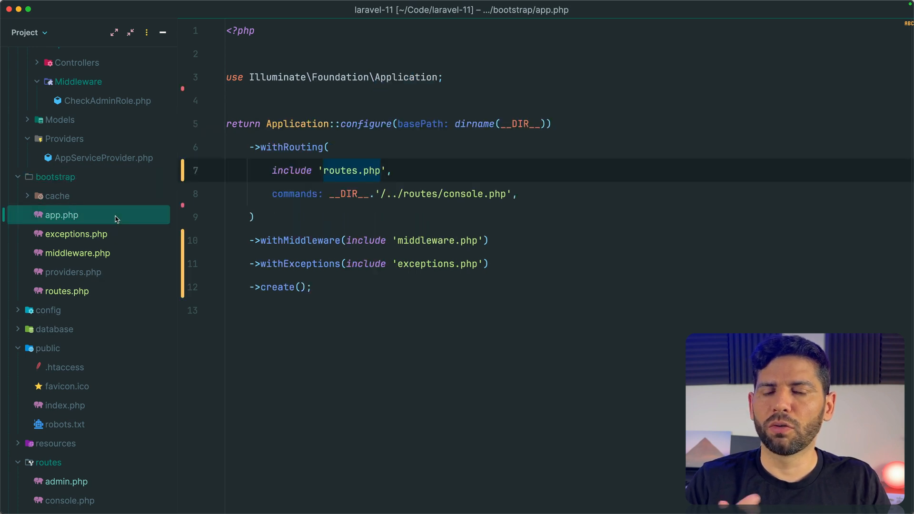